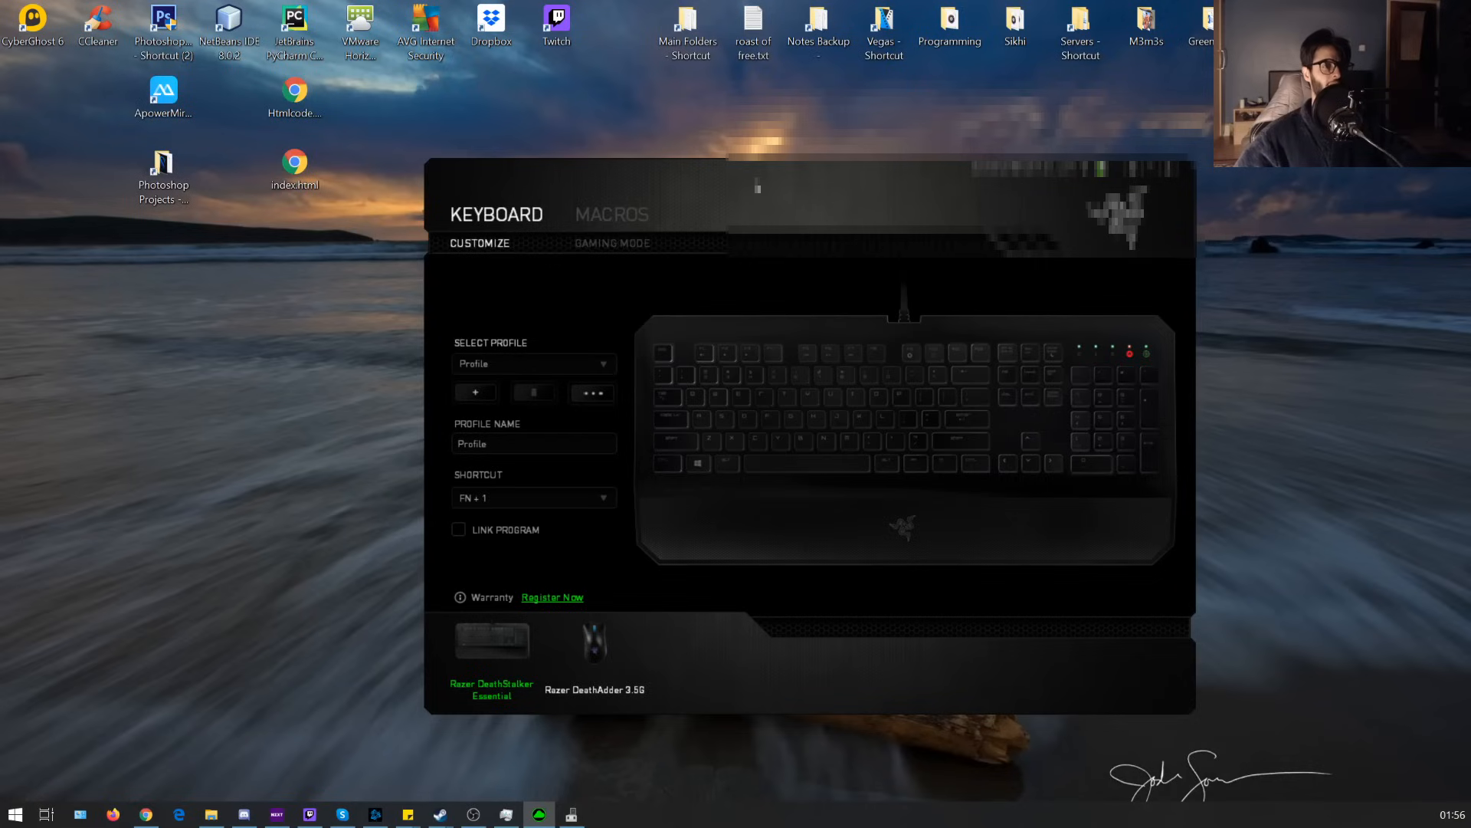
pyautogui.moveTo(480, 740)
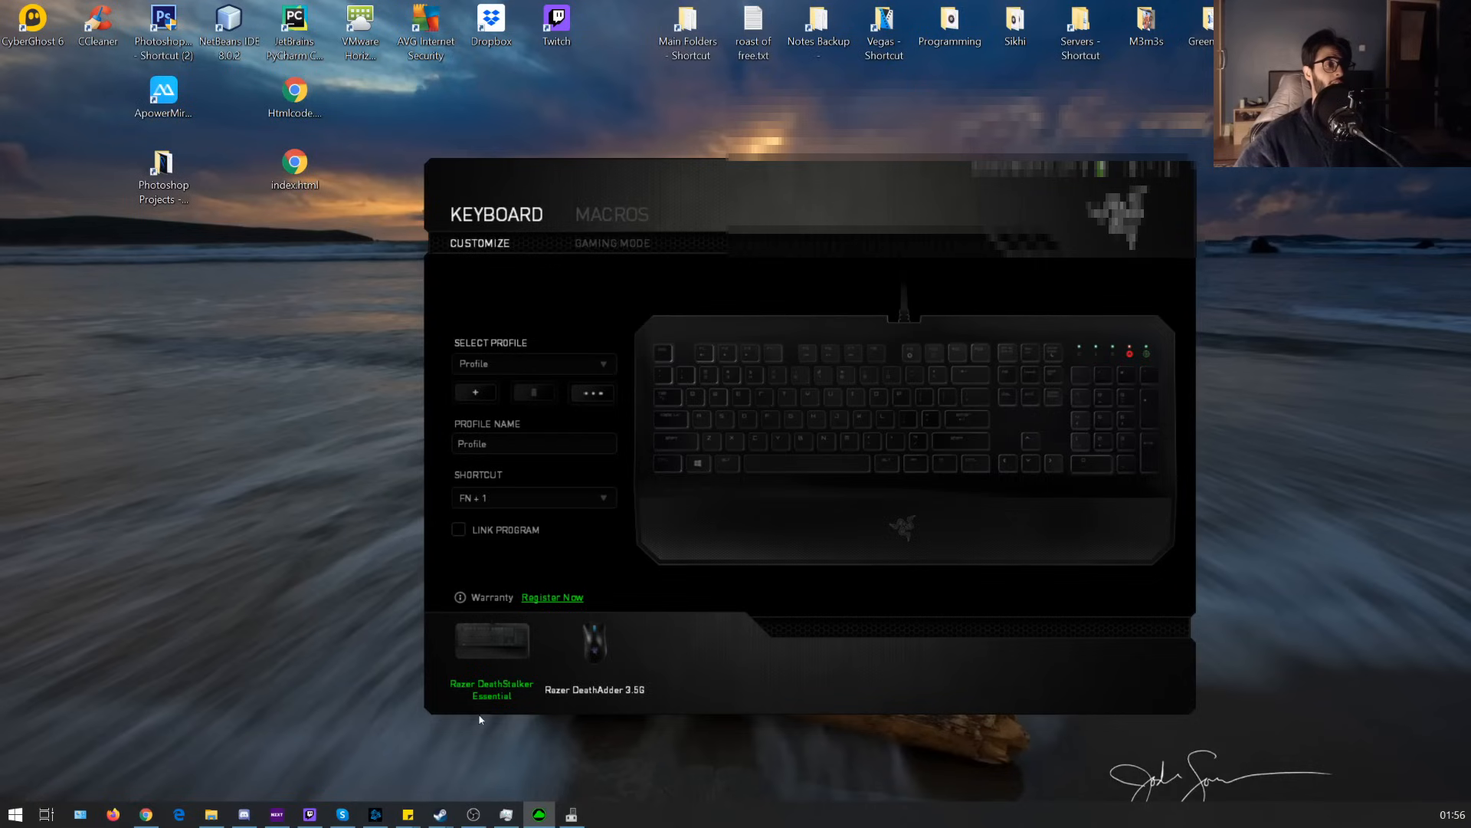
pyautogui.moveTo(415, 622)
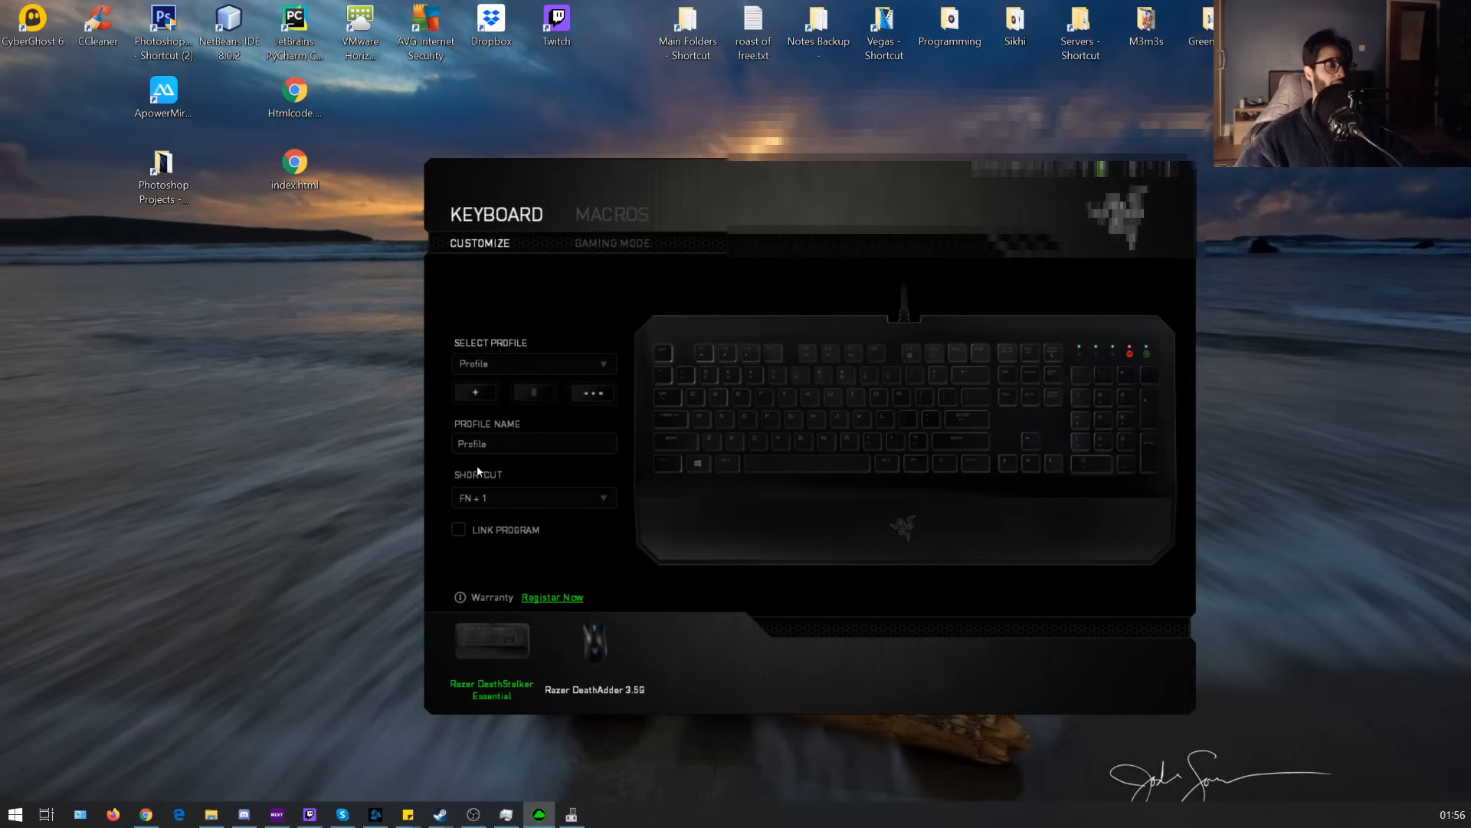
pyautogui.moveTo(615, 449)
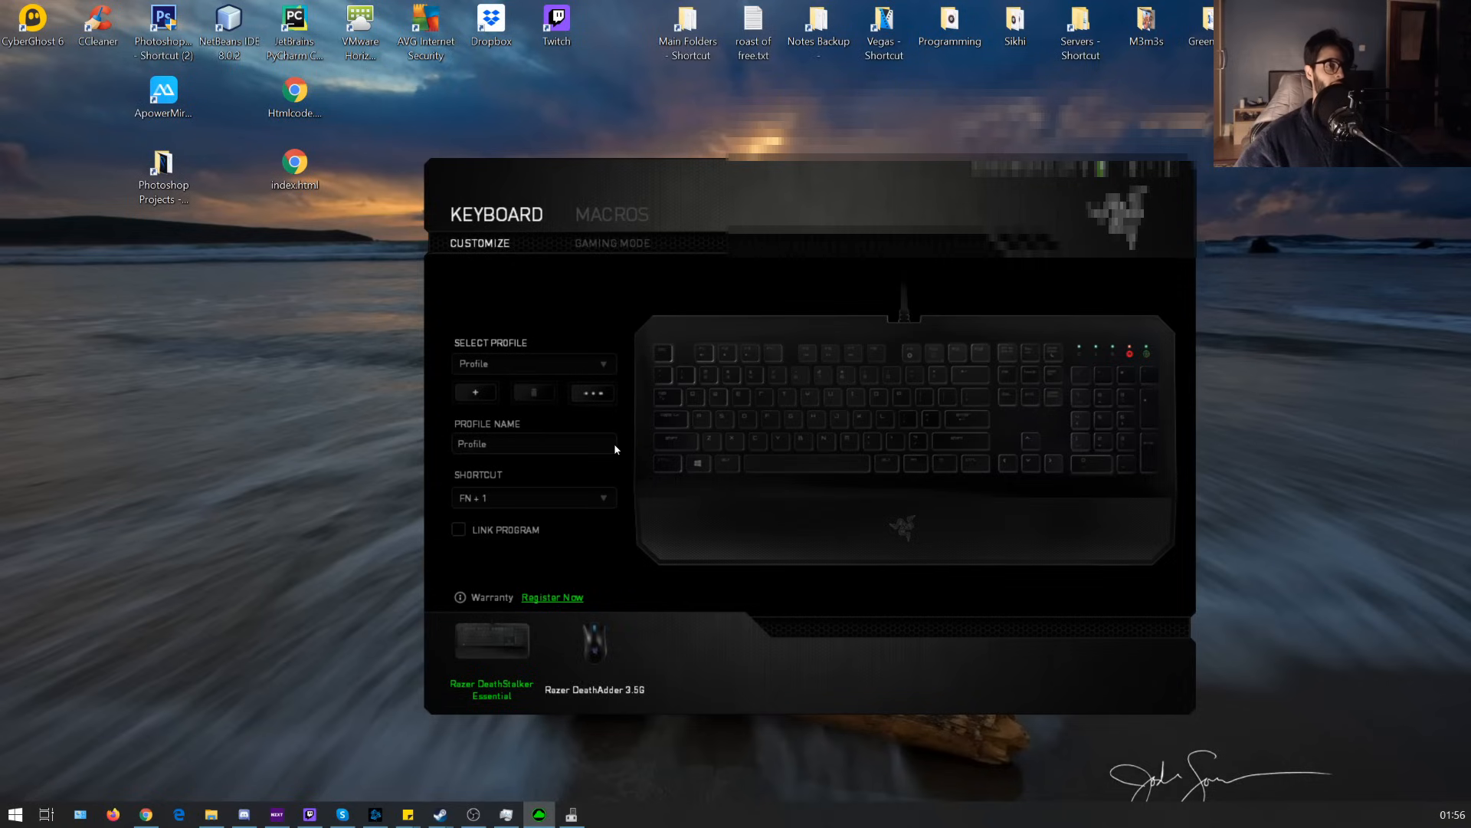
pyautogui.moveTo(682, 185)
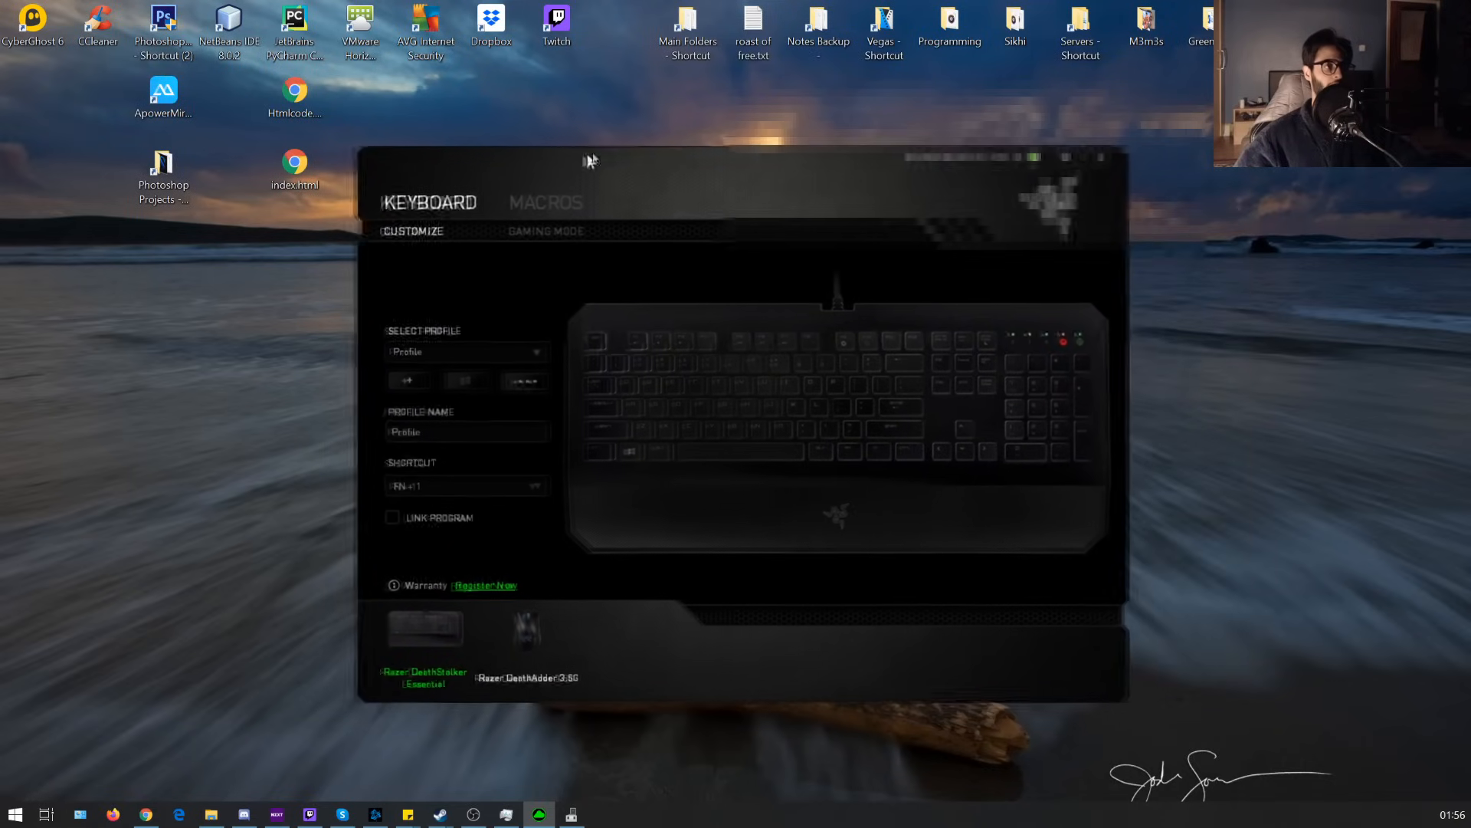
# Step: Drag the Razer Synapse DeathStalker settings window further left on the desktop
pyautogui.moveTo(589, 158); pyautogui.dragTo(618, 176)
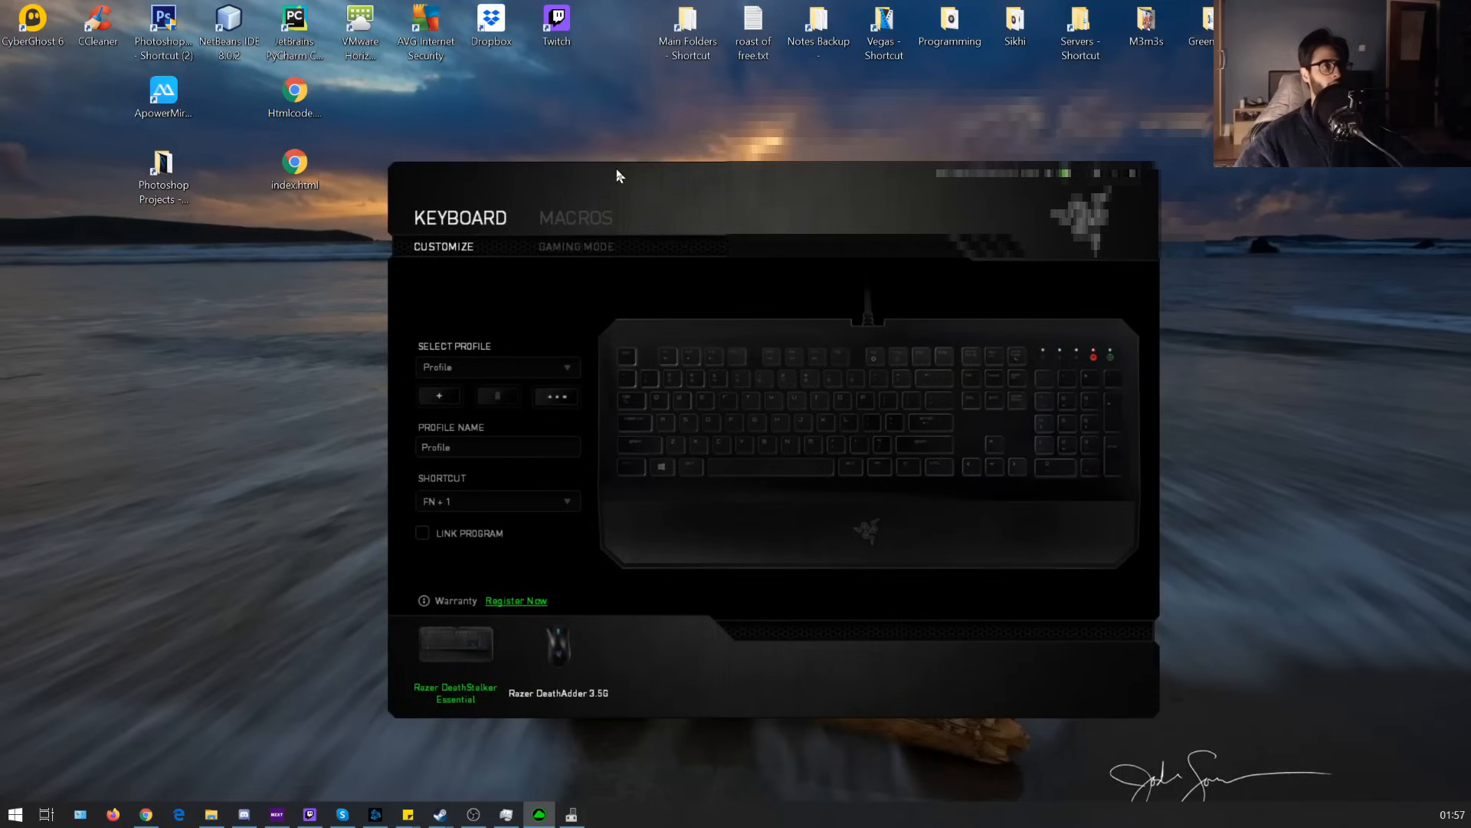
pyautogui.moveTo(630, 121)
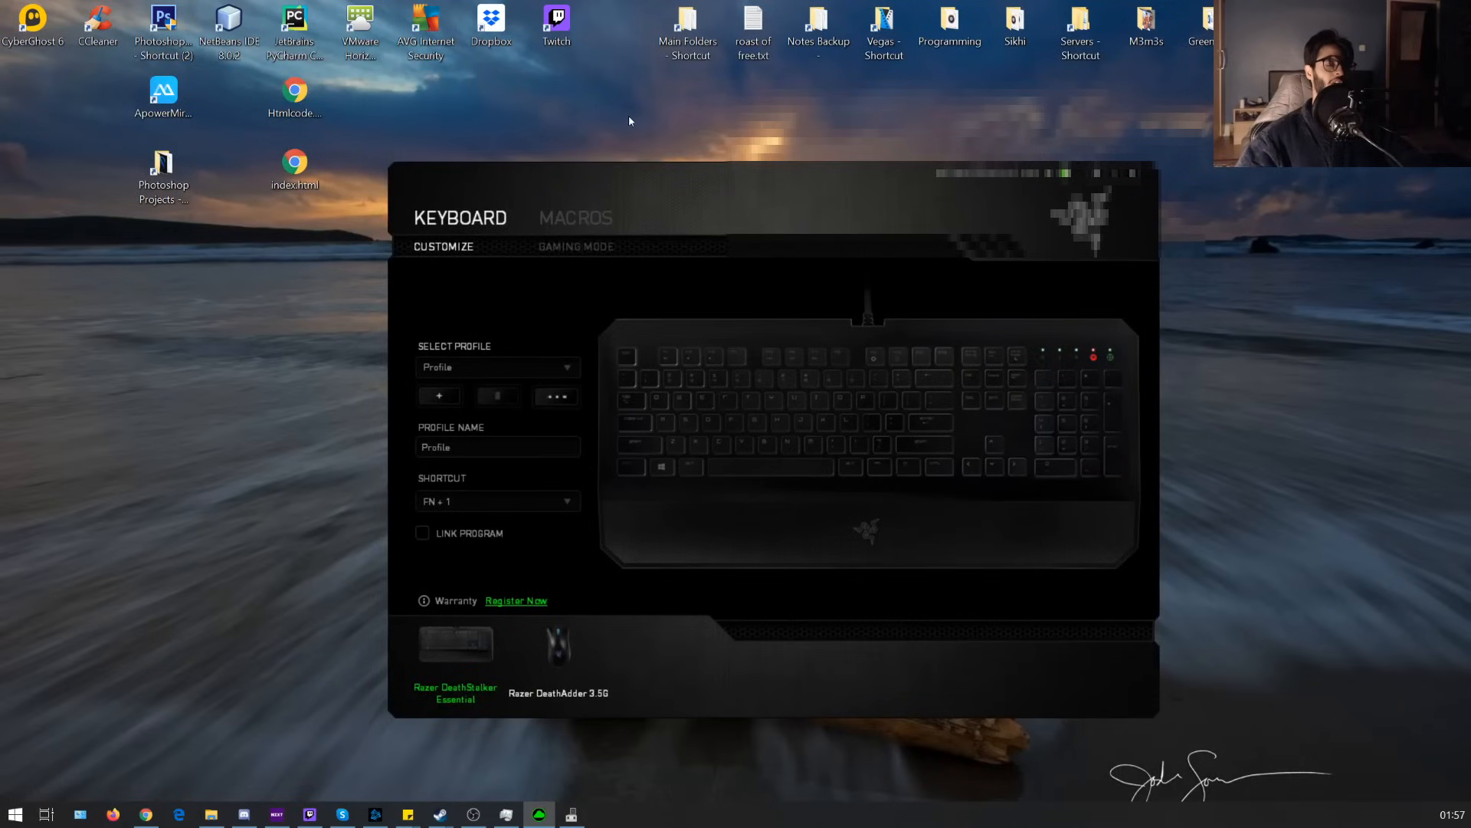
pyautogui.moveTo(709, 191)
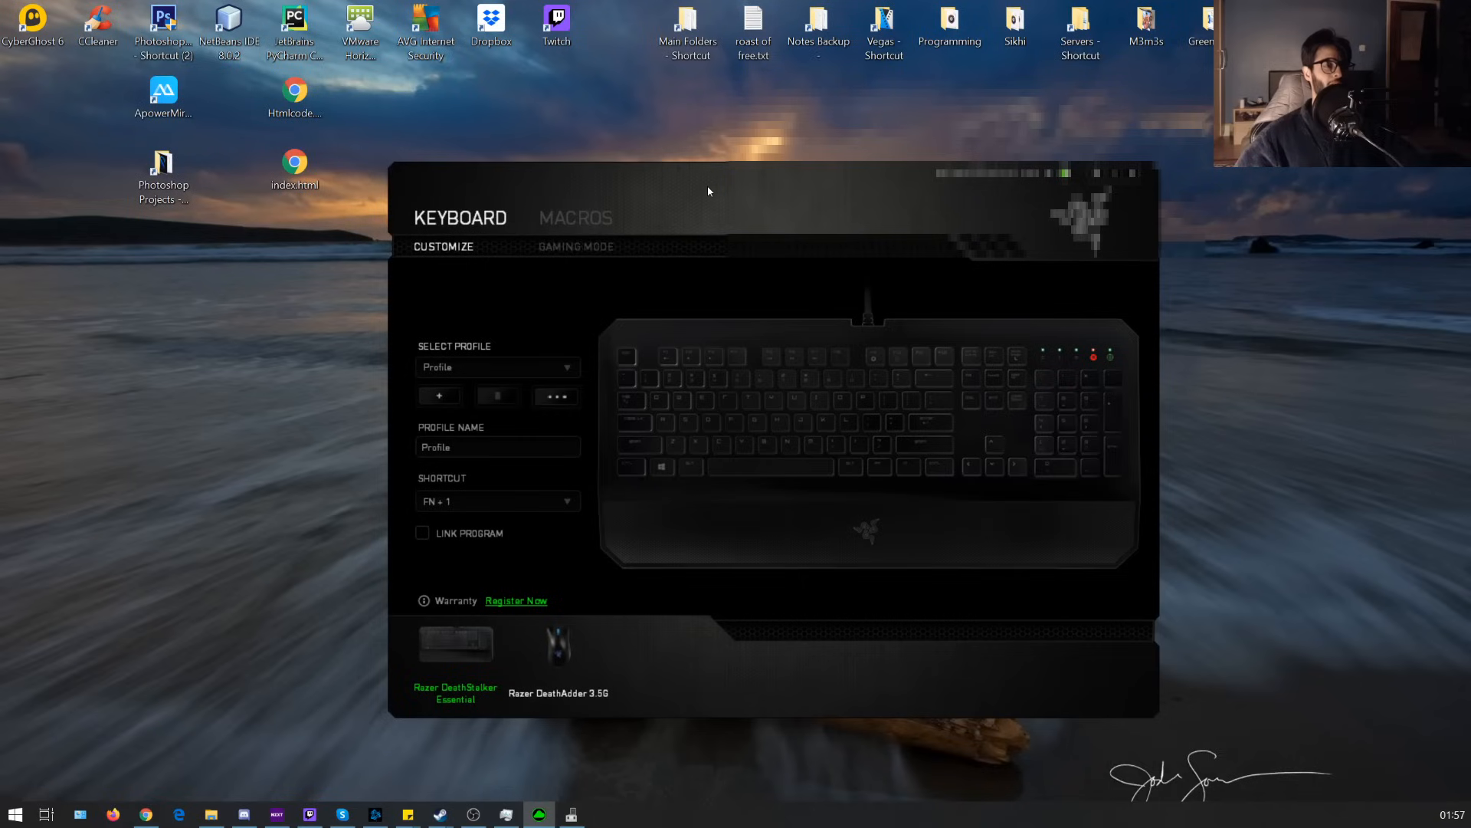
pyautogui.moveTo(444, 177)
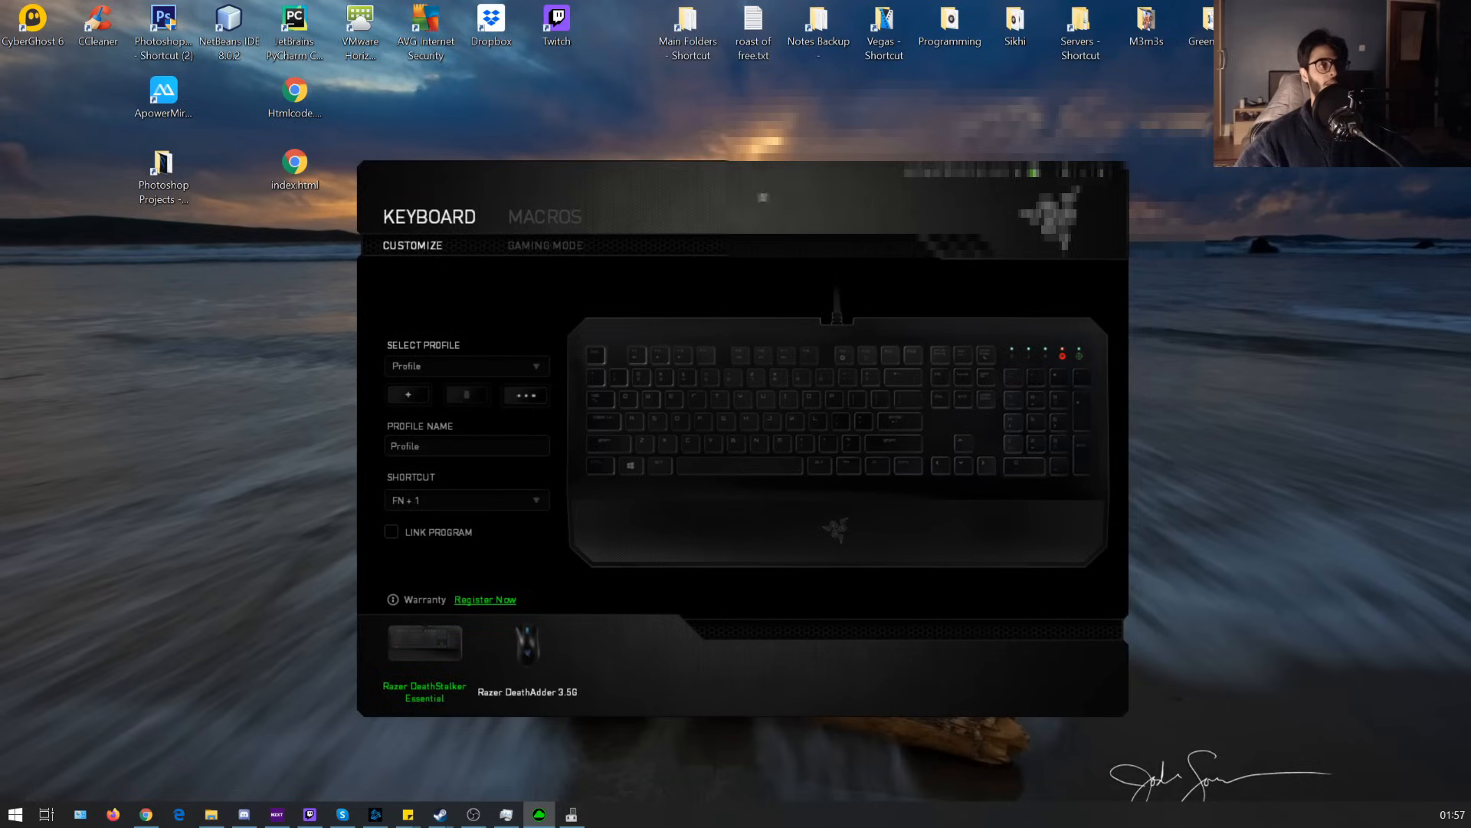
pyautogui.moveTo(651, 189)
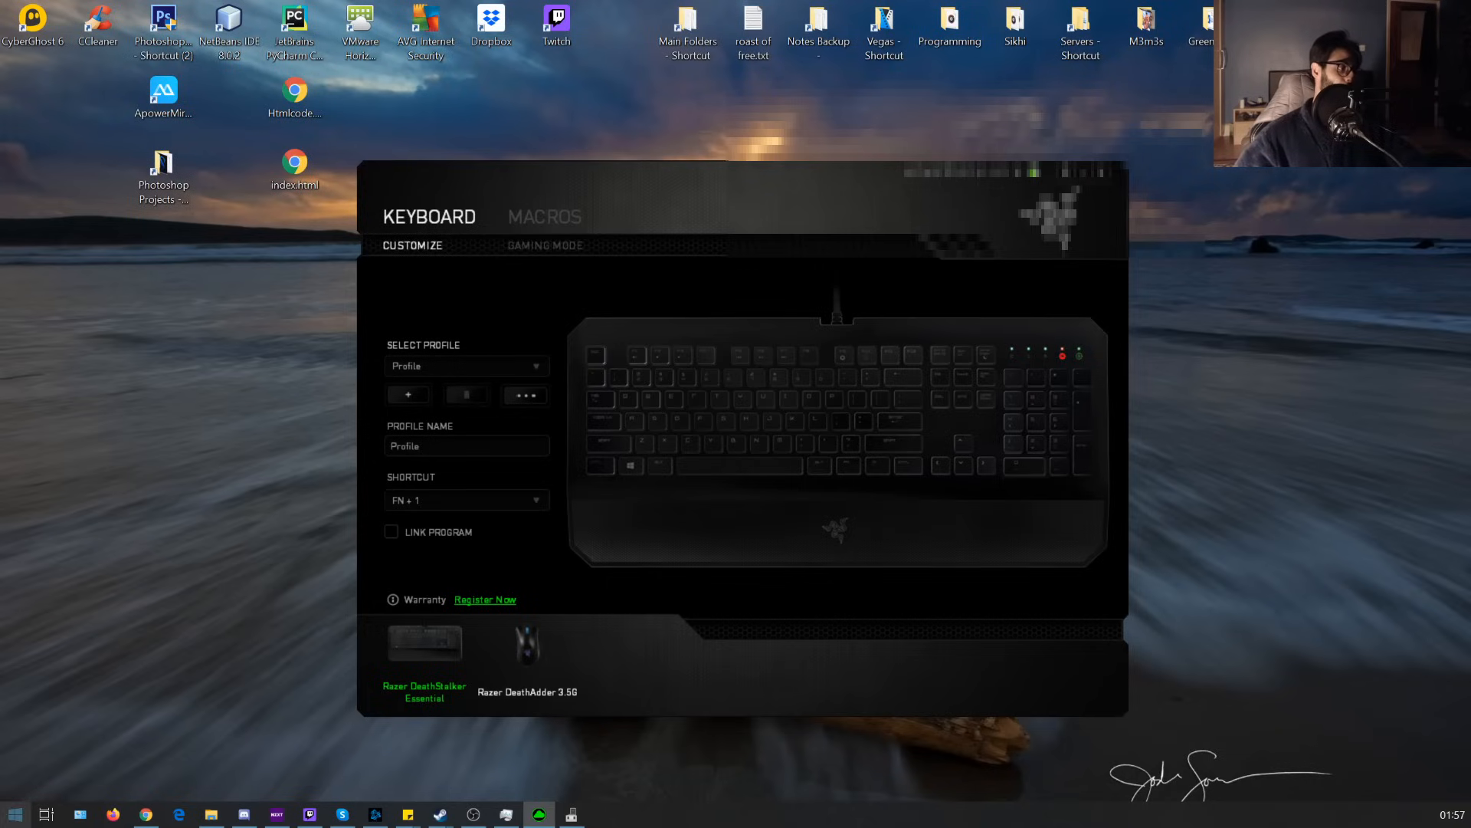
# Step: Search the Start menu for 'device' to find Device Manager
pyautogui.click(12, 809)
pyautogui.write('device')
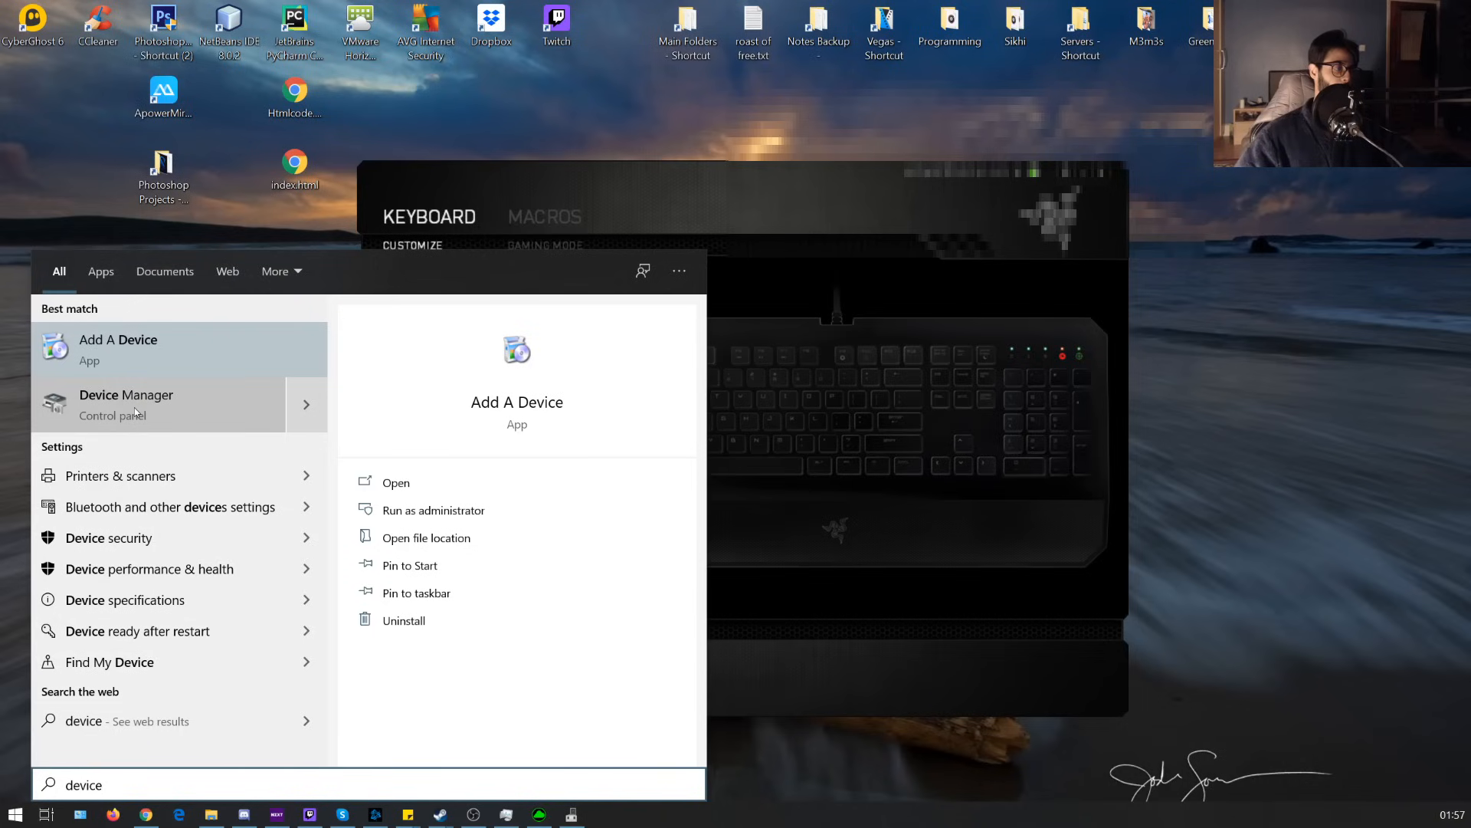
# Step: Launch Device Manager and bring up the context menu for Razer DeathStalker under Keyboards
pyautogui.click(126, 405)
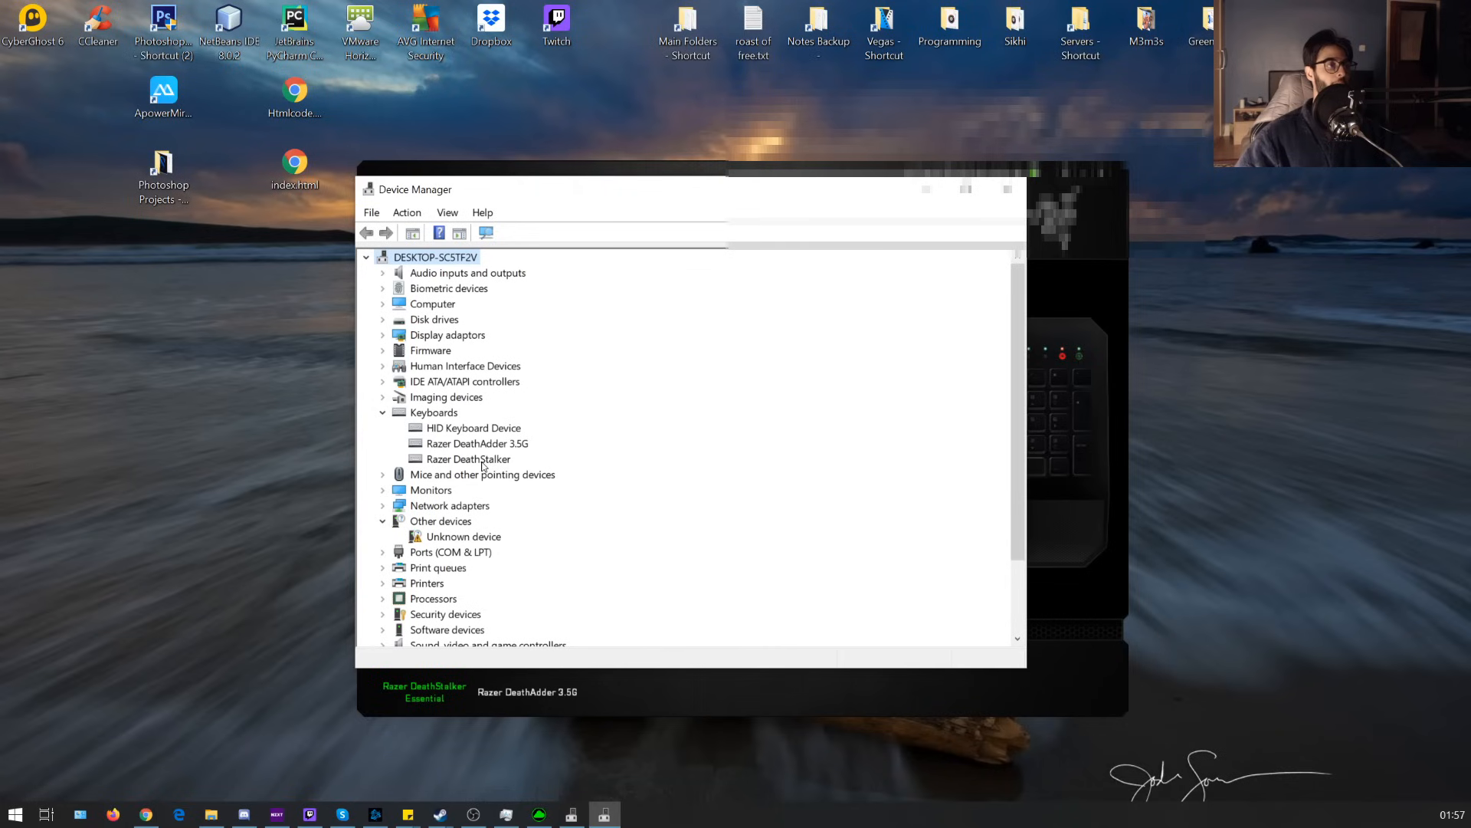
pyautogui.click(468, 458)
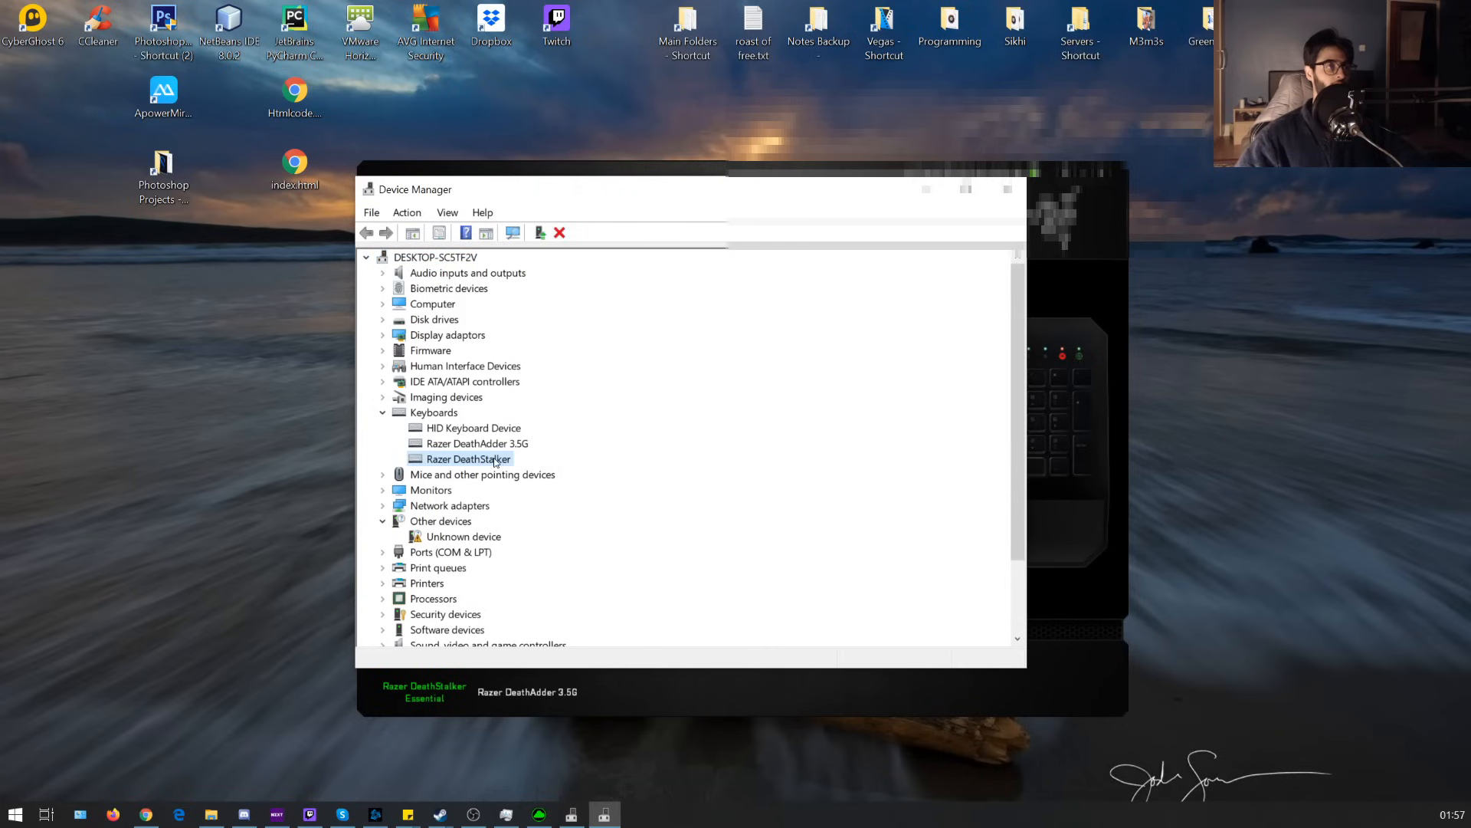
pyautogui.rightClick(468, 458)
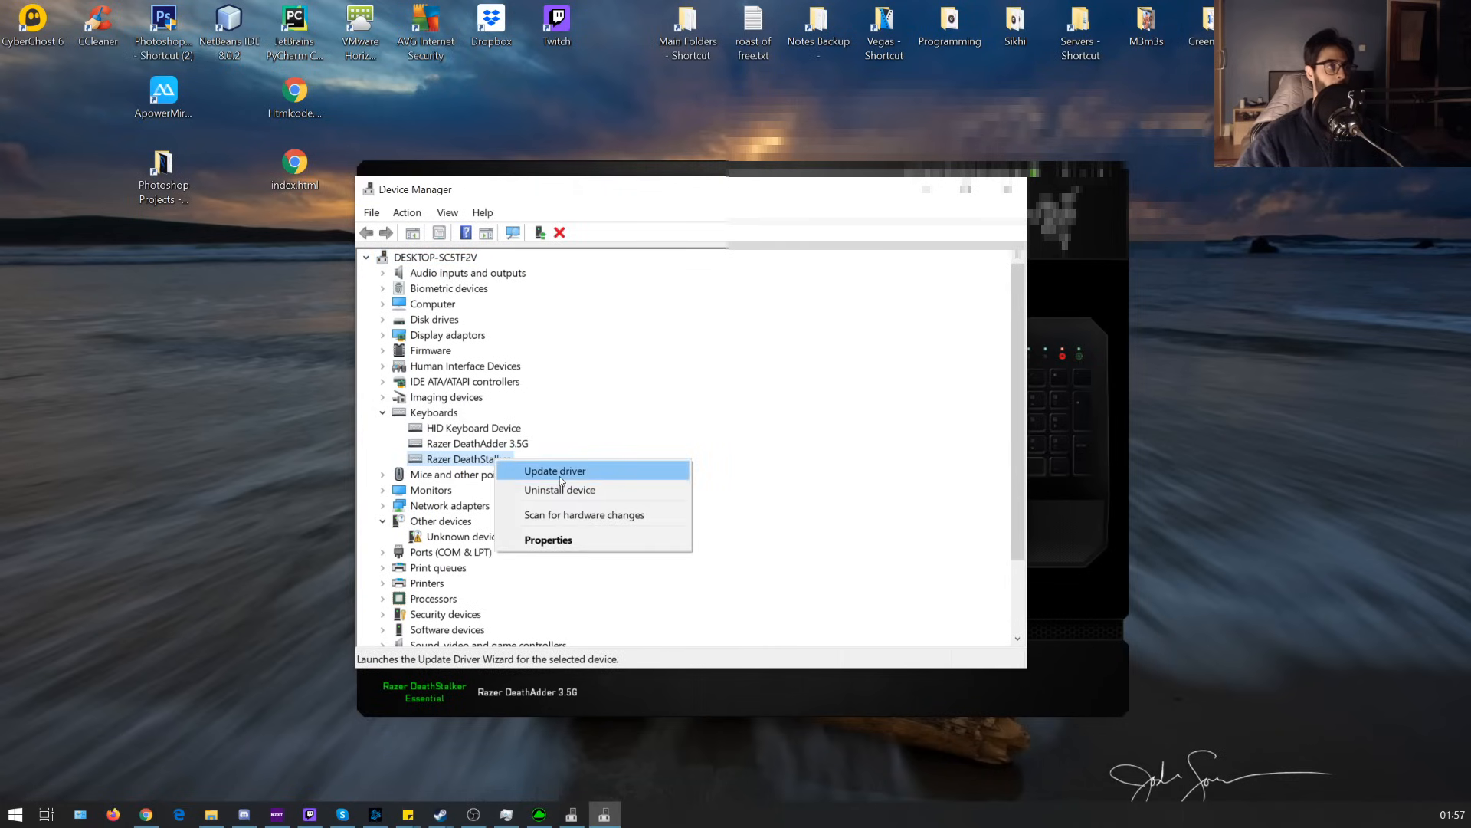
# Step: Choose Uninstall device for the Razer DeathStalker, leaving delete-driver-software unchecked
pyautogui.click(559, 490)
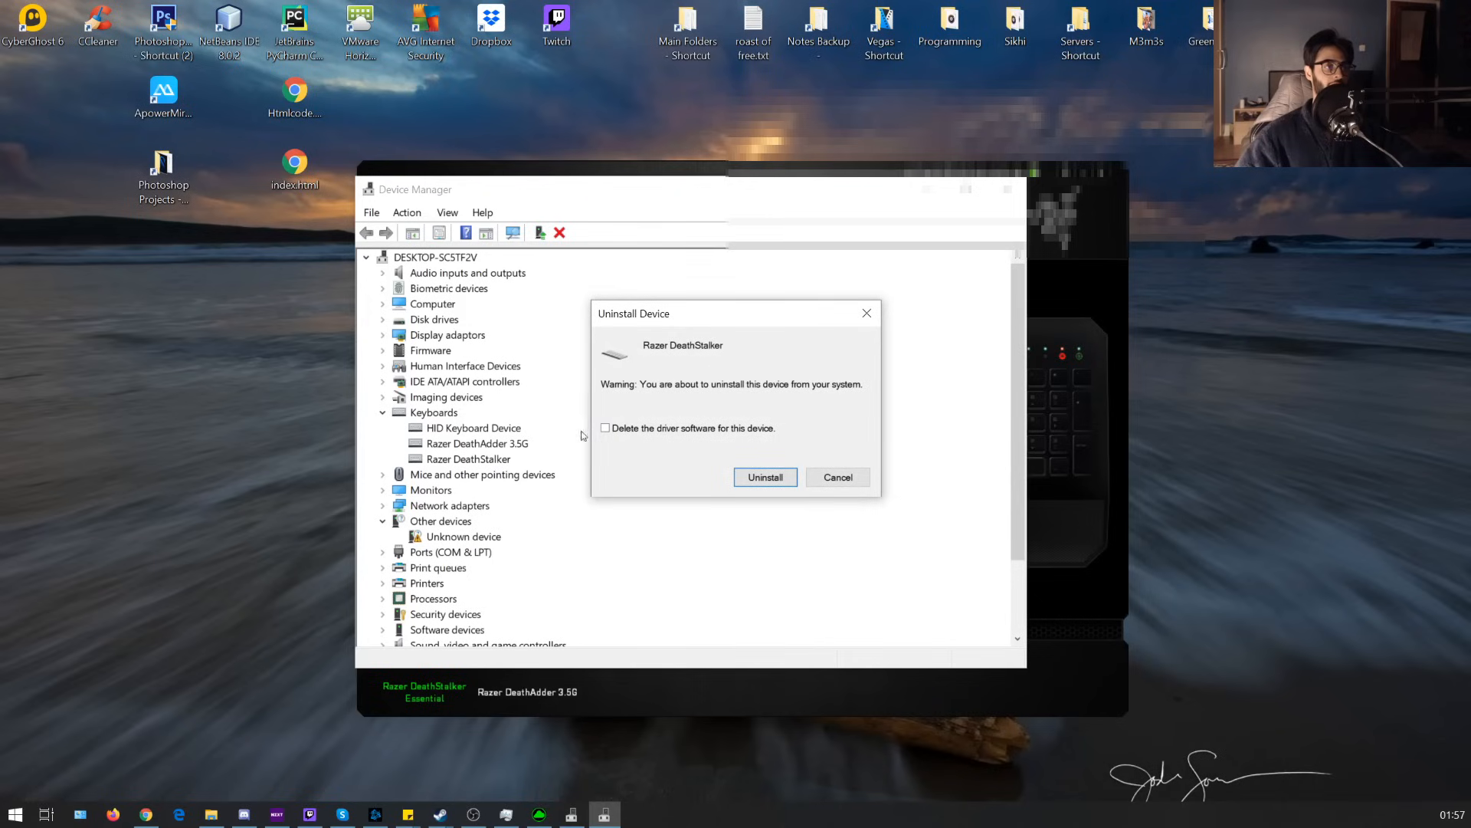
pyautogui.moveTo(572, 429)
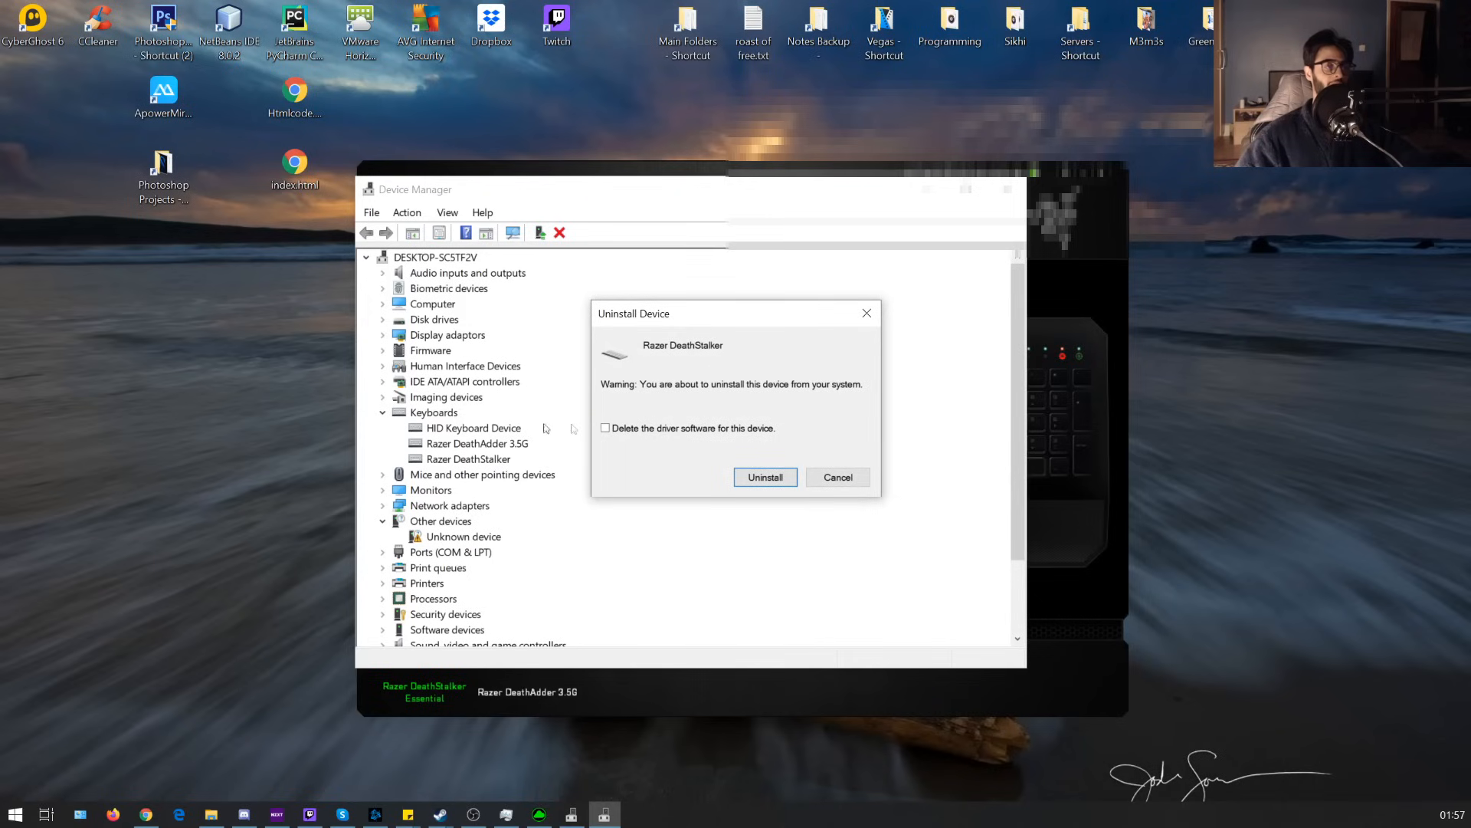
pyautogui.moveTo(582, 436)
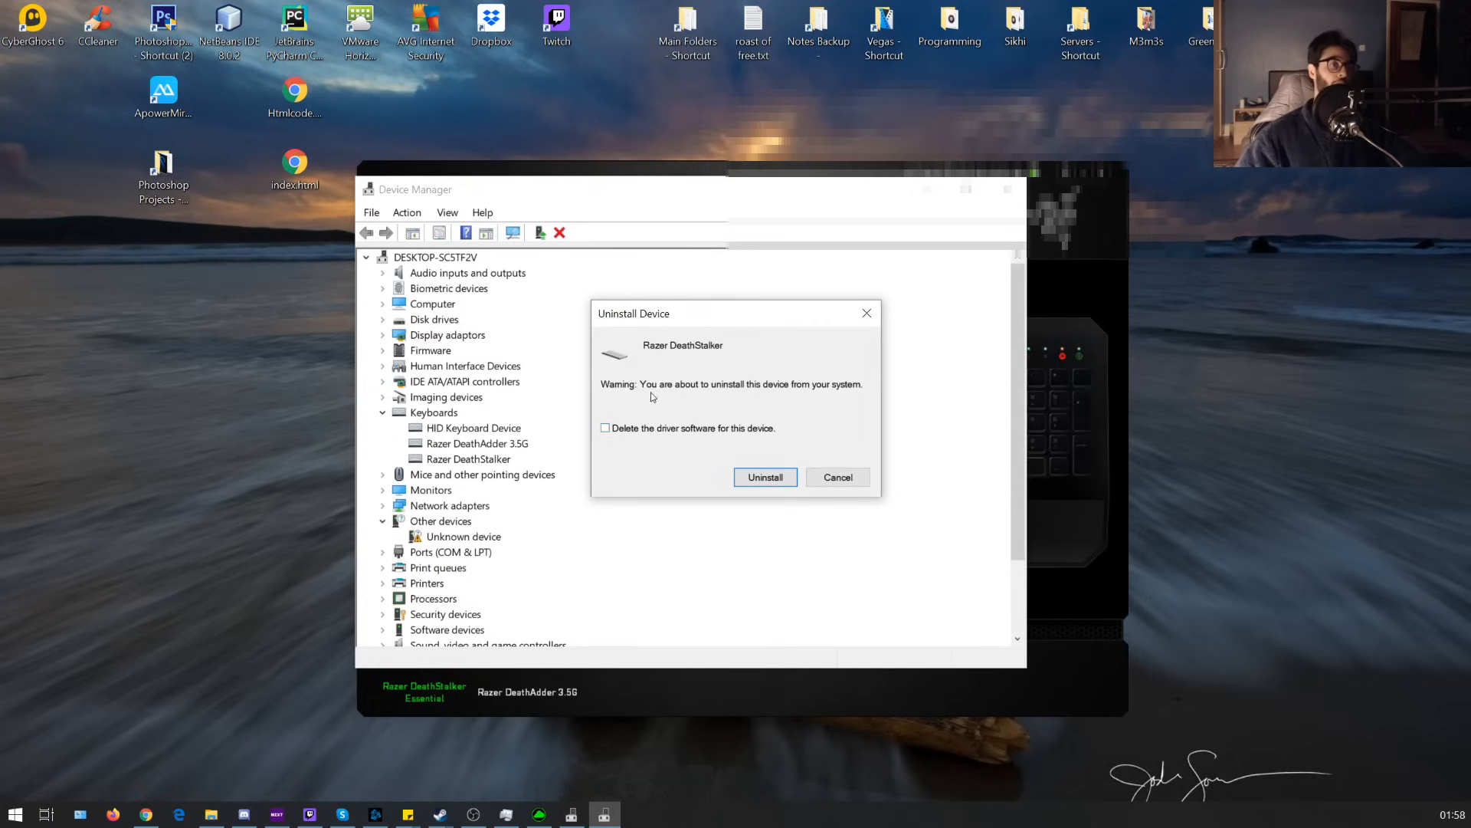
pyautogui.moveTo(588, 447)
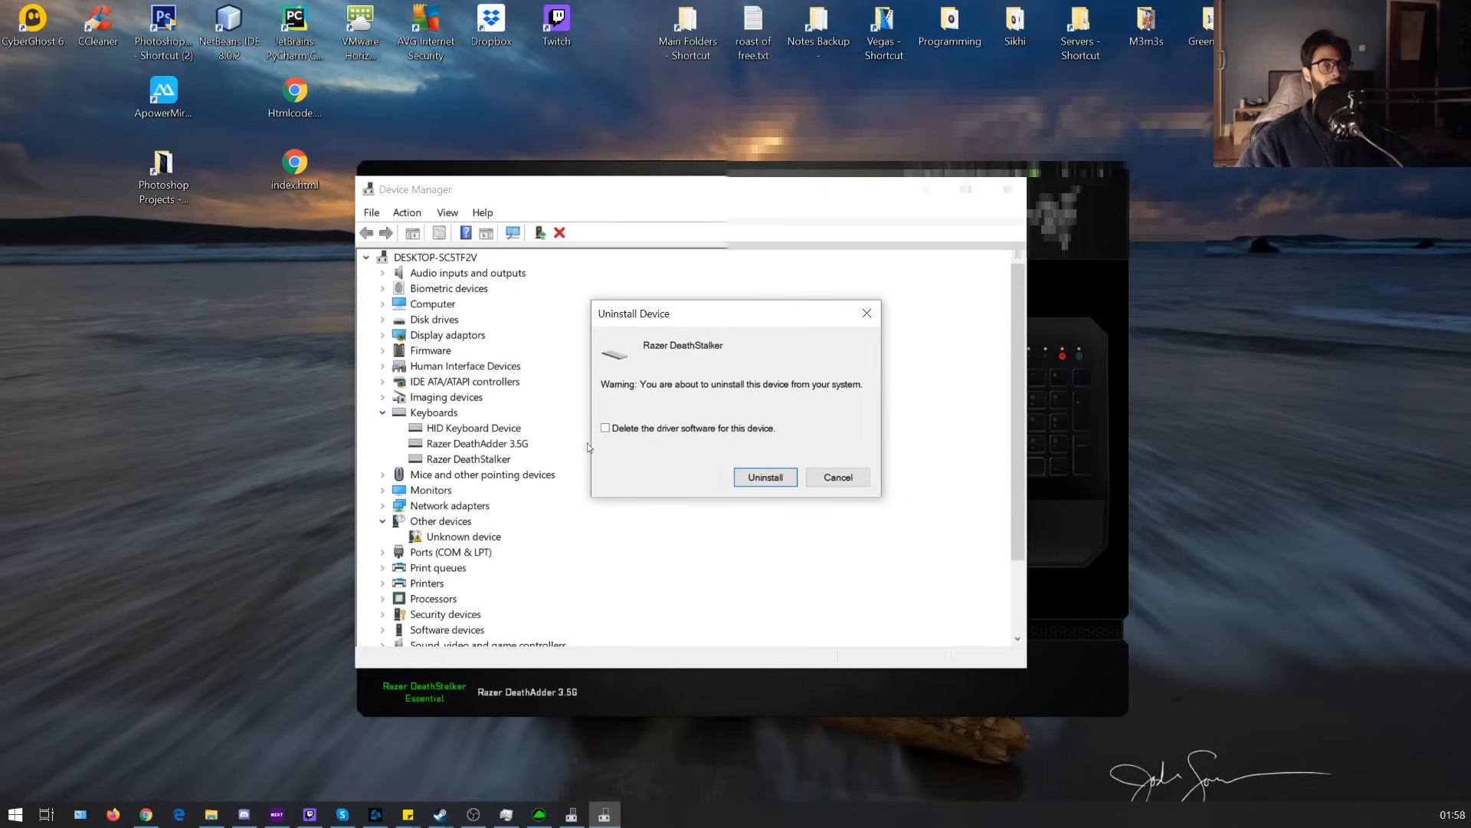
pyautogui.moveTo(624, 413)
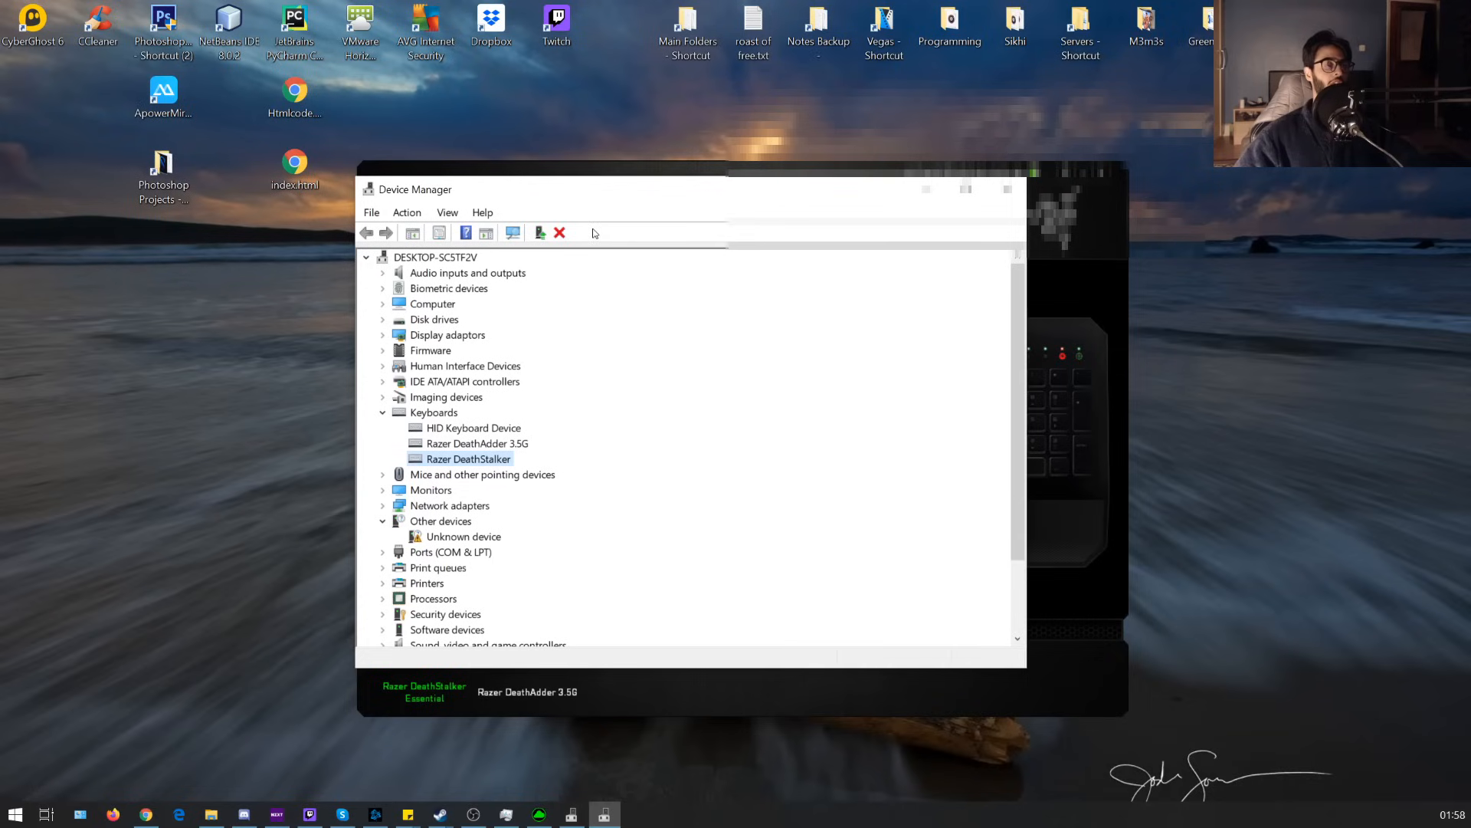
pyautogui.moveTo(629, 222)
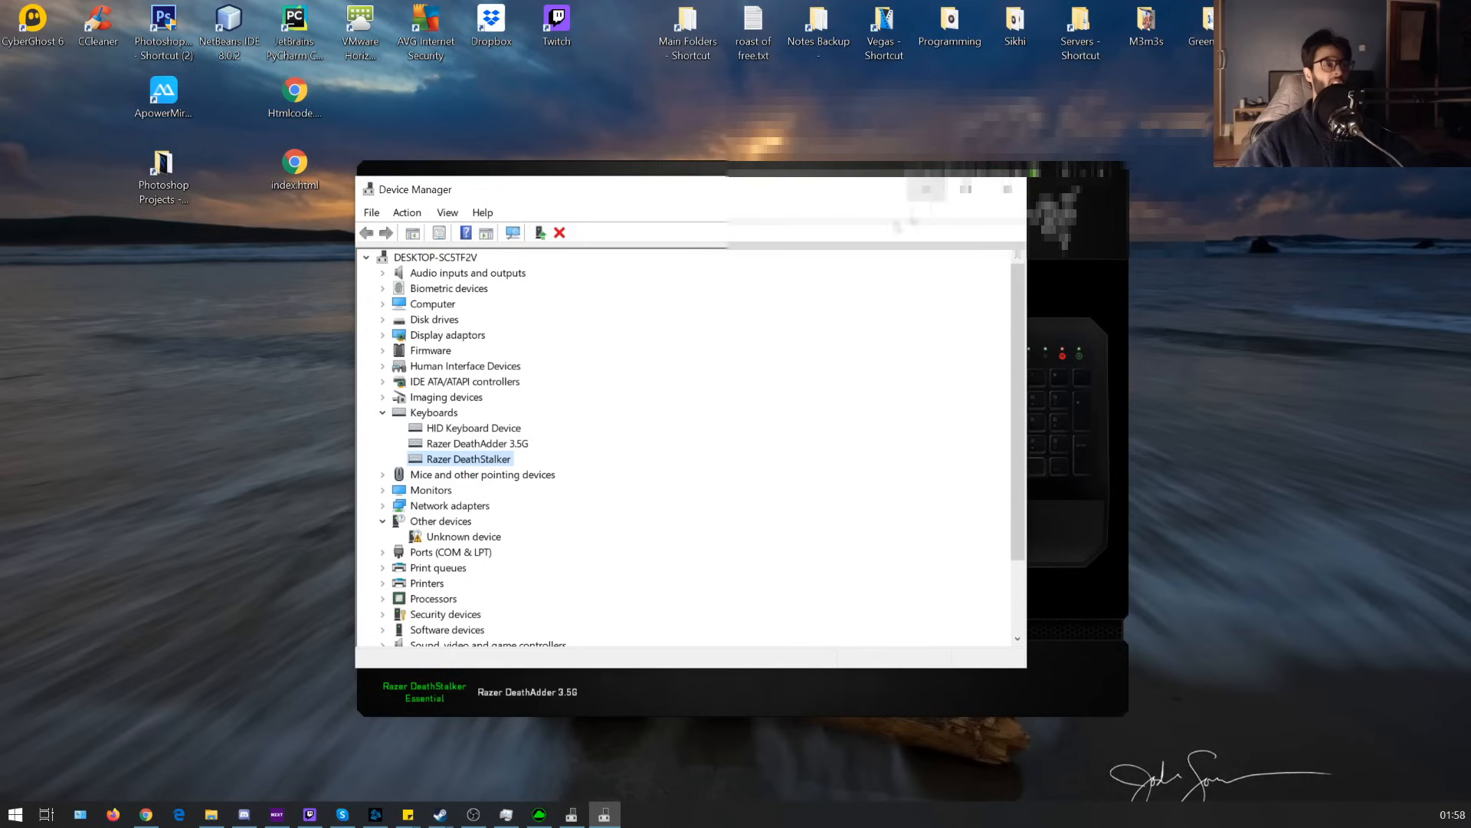
pyautogui.moveTo(628, 263)
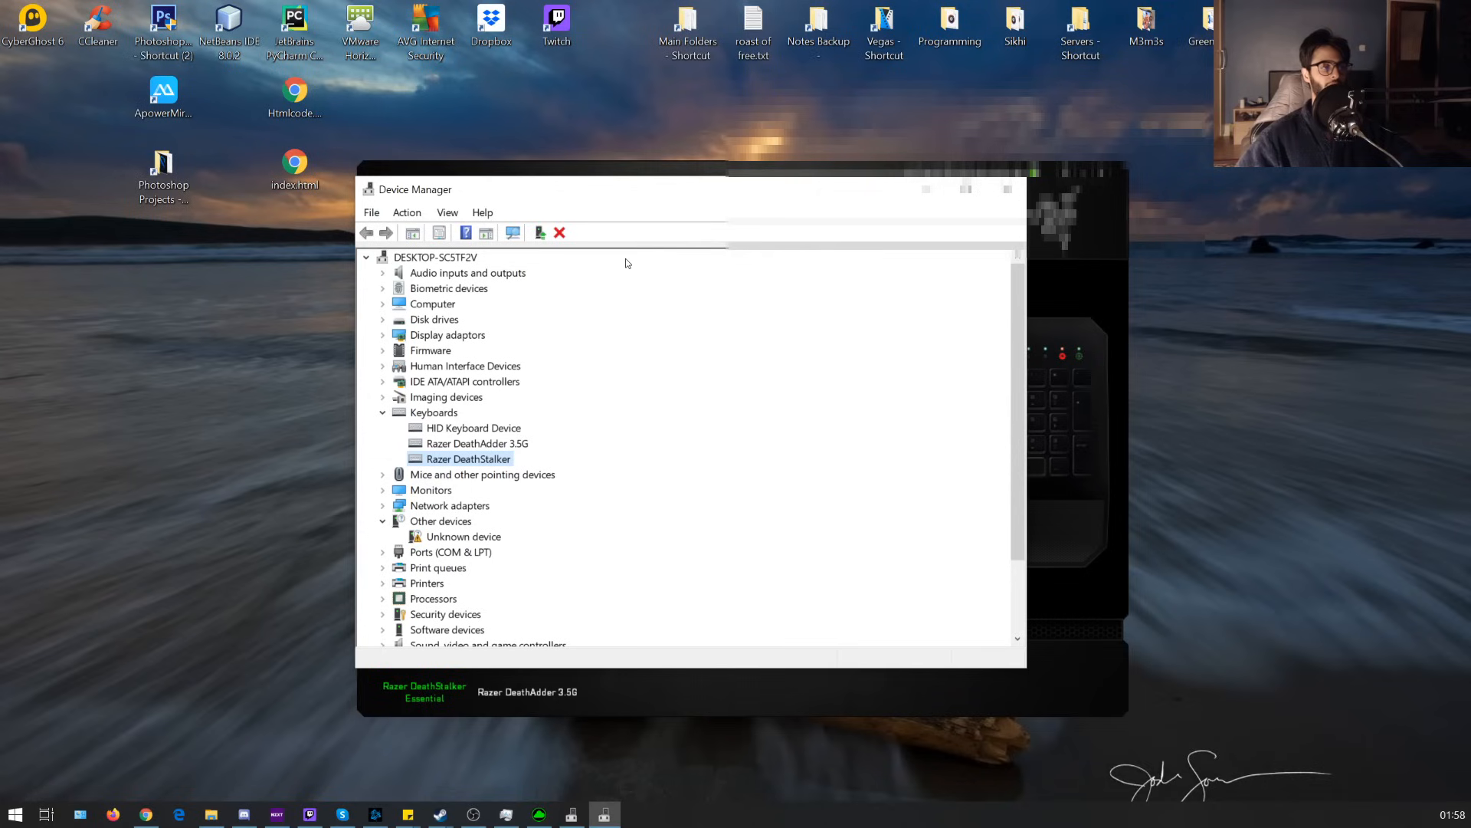
pyautogui.moveTo(631, 245)
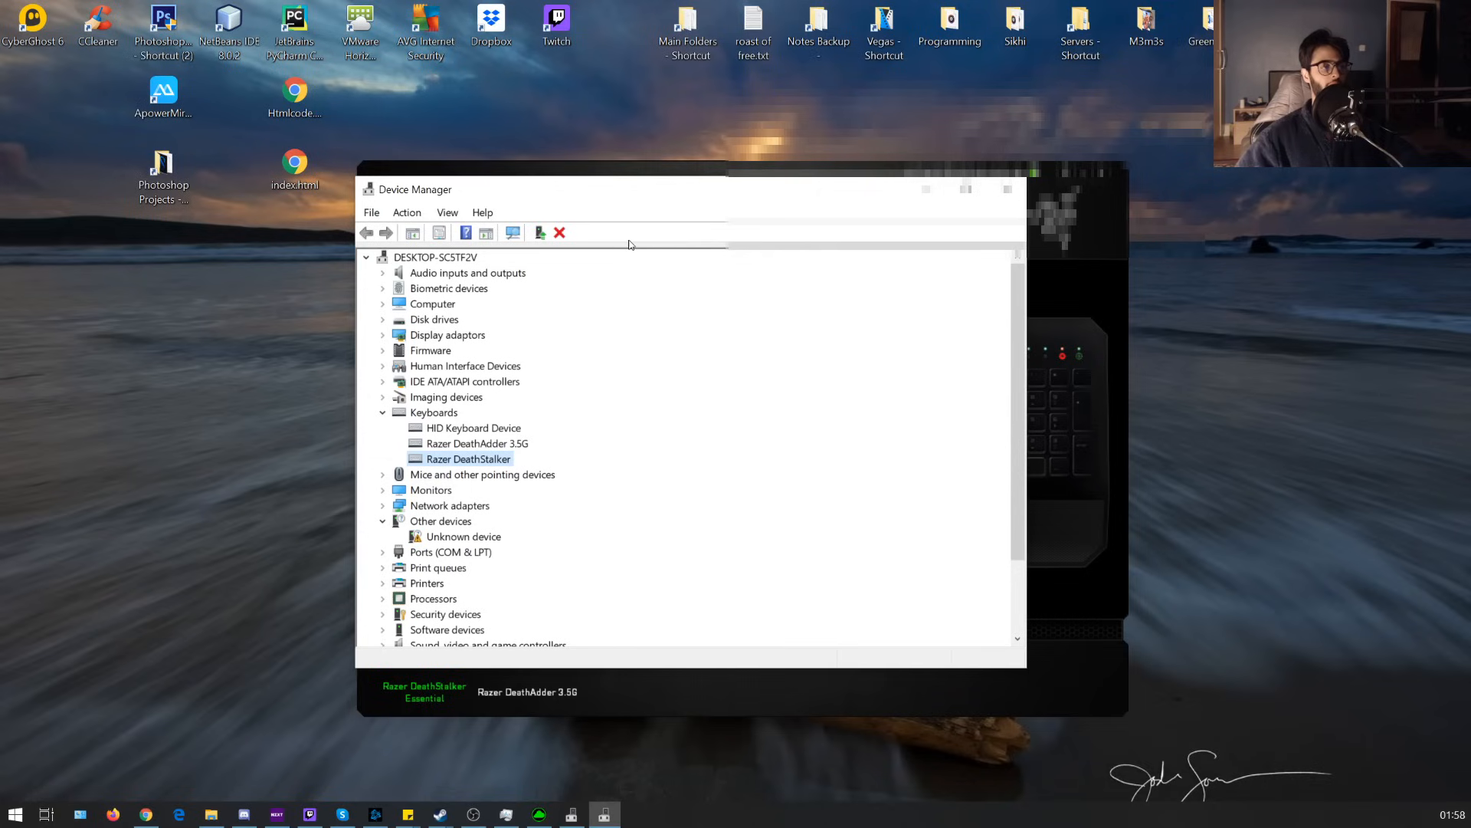
pyautogui.moveTo(708, 218)
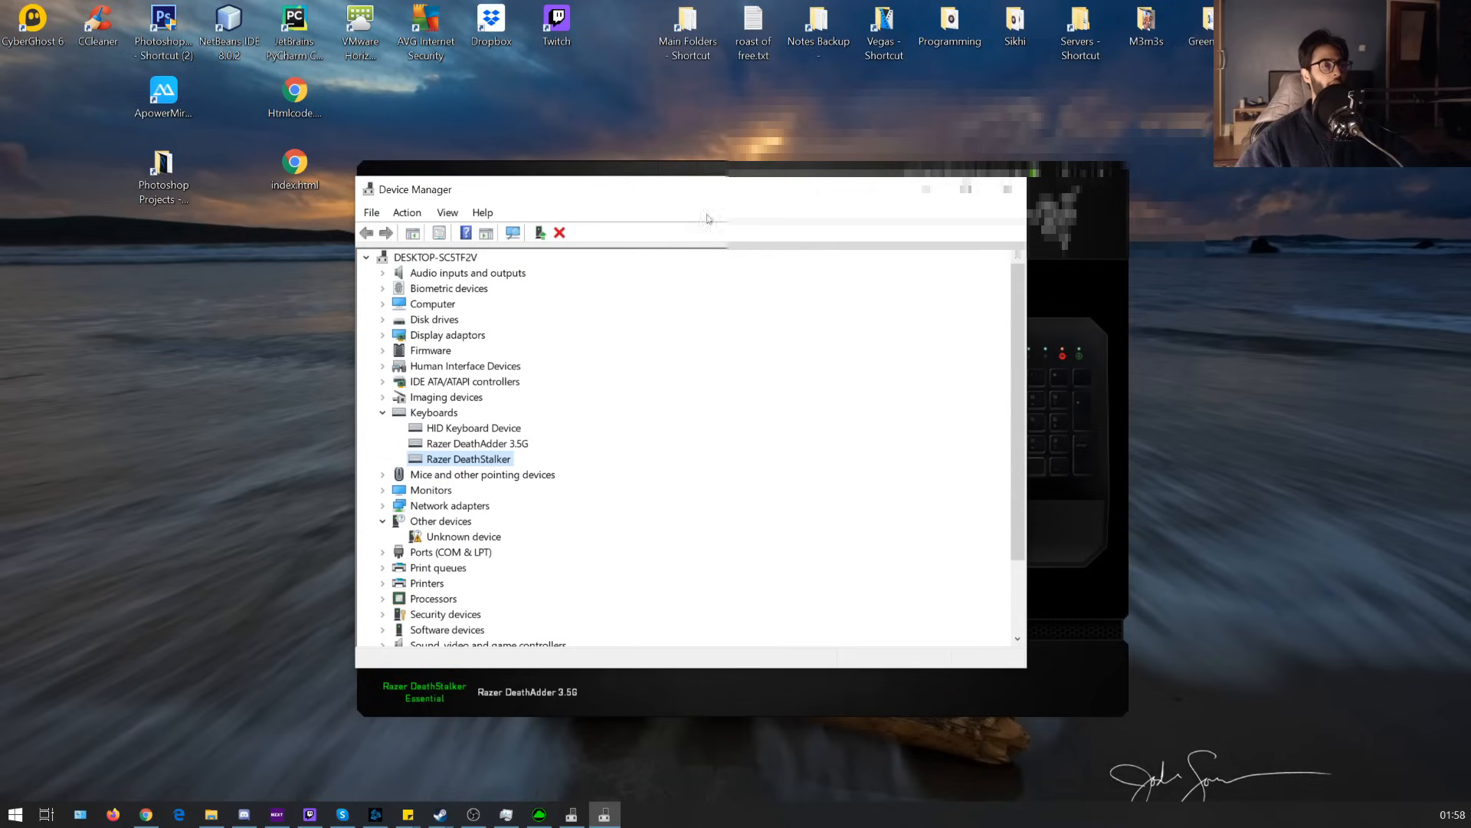